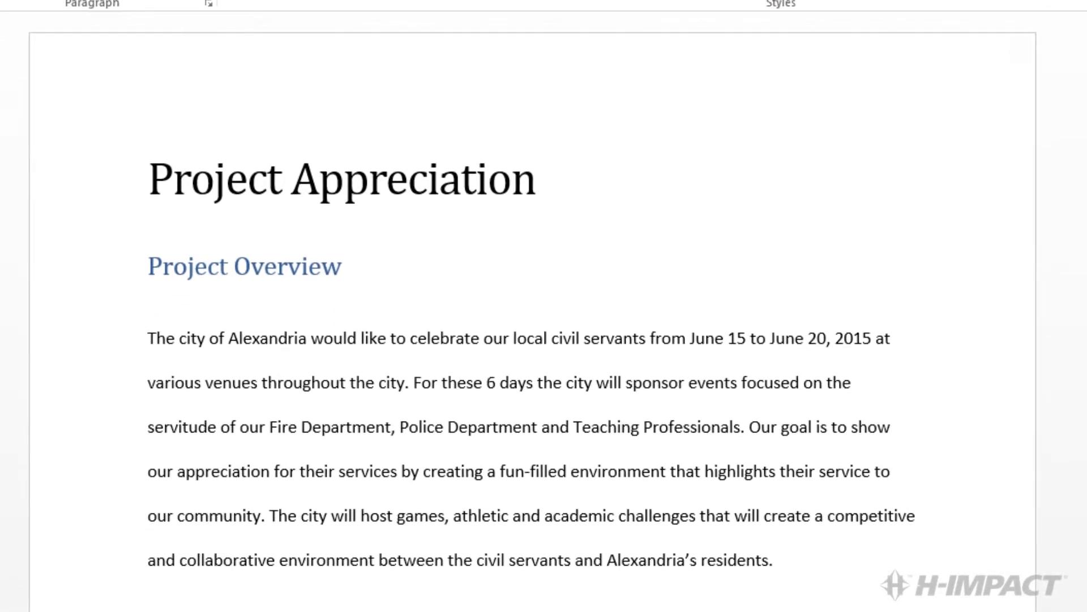
Edit the first-page footer with Different First Page on and select its [Type here] placeholder.
scroll("down", 3)
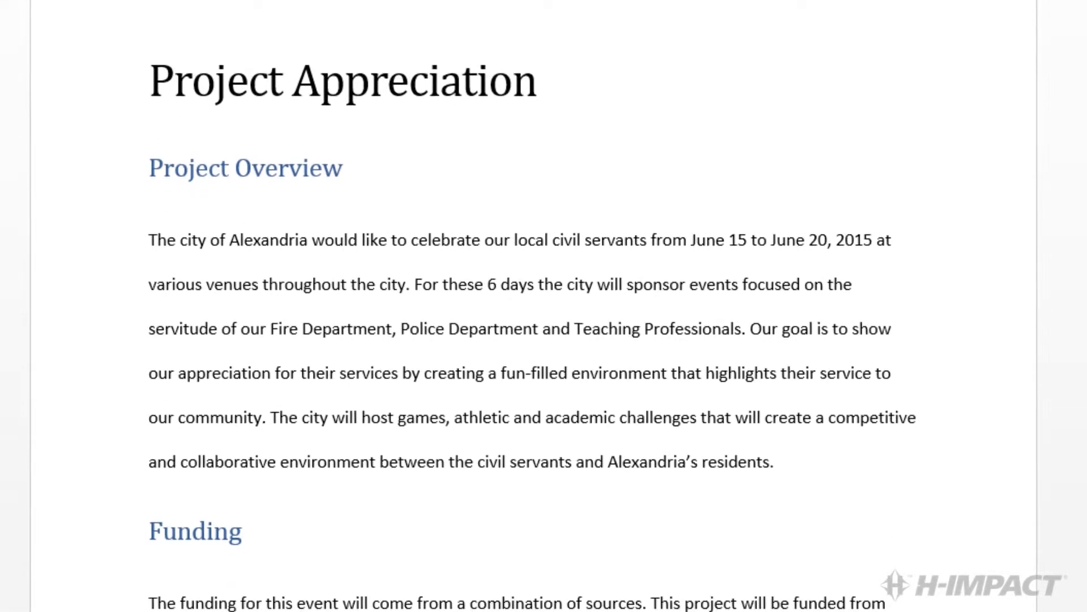
scroll("down", 3)
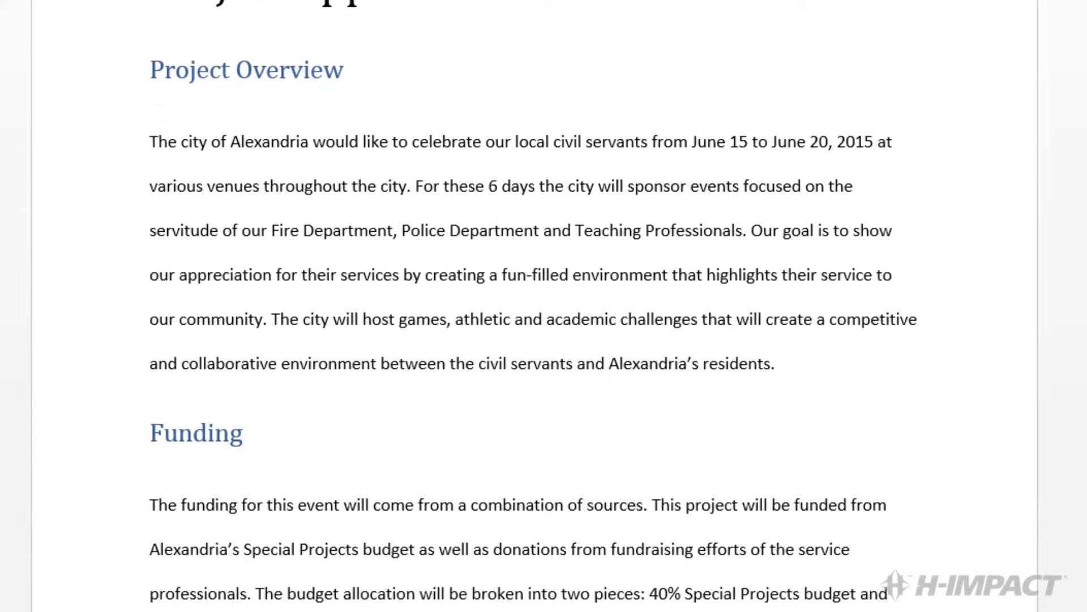
scroll("down", 3)
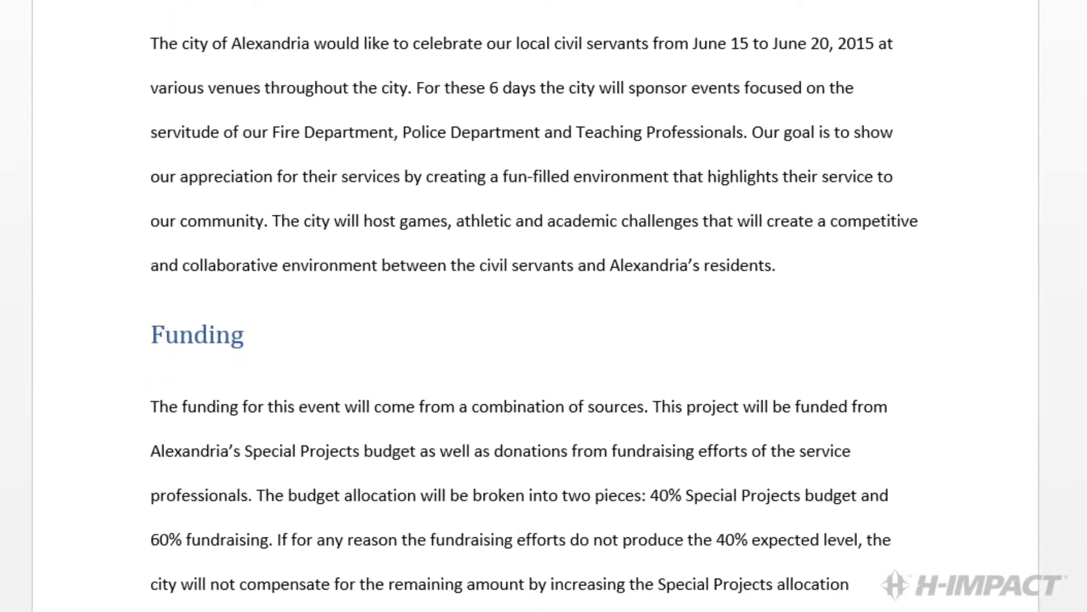
scroll("down", 3)
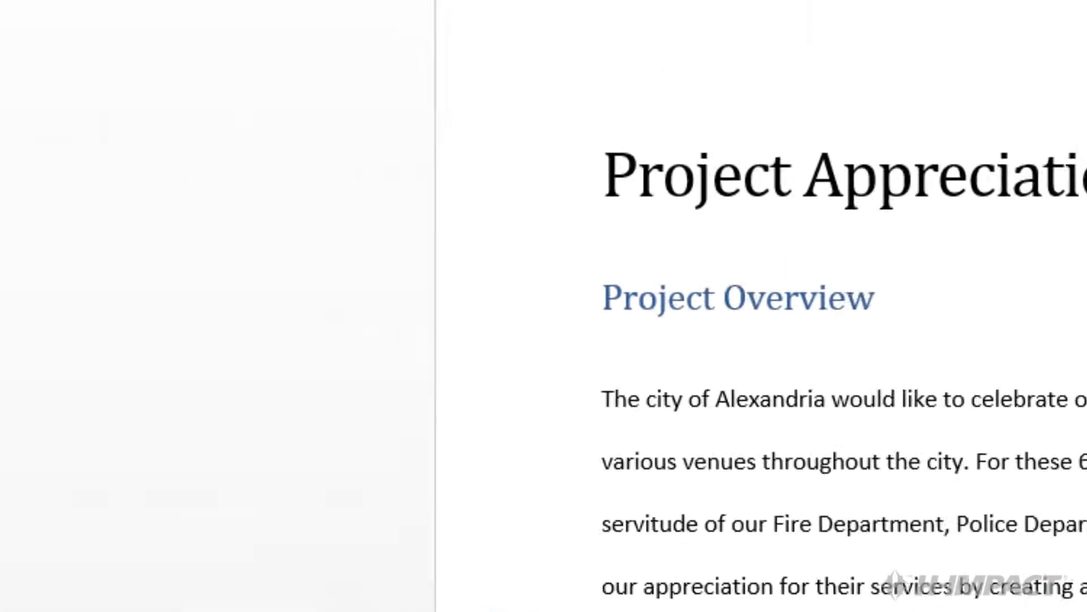
left_click(304, 72)
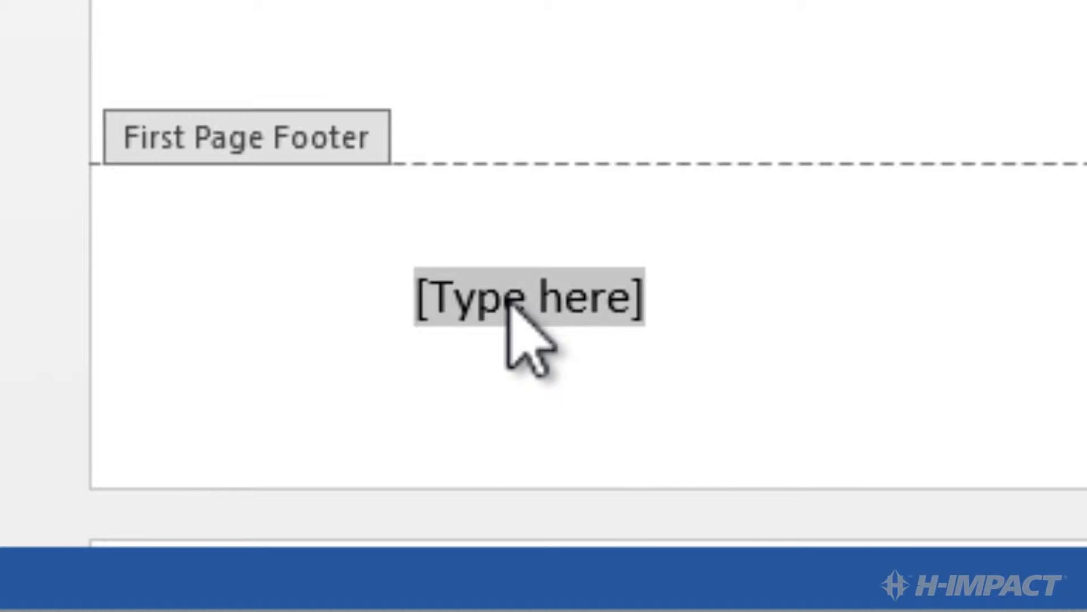
left_click(514, 309)
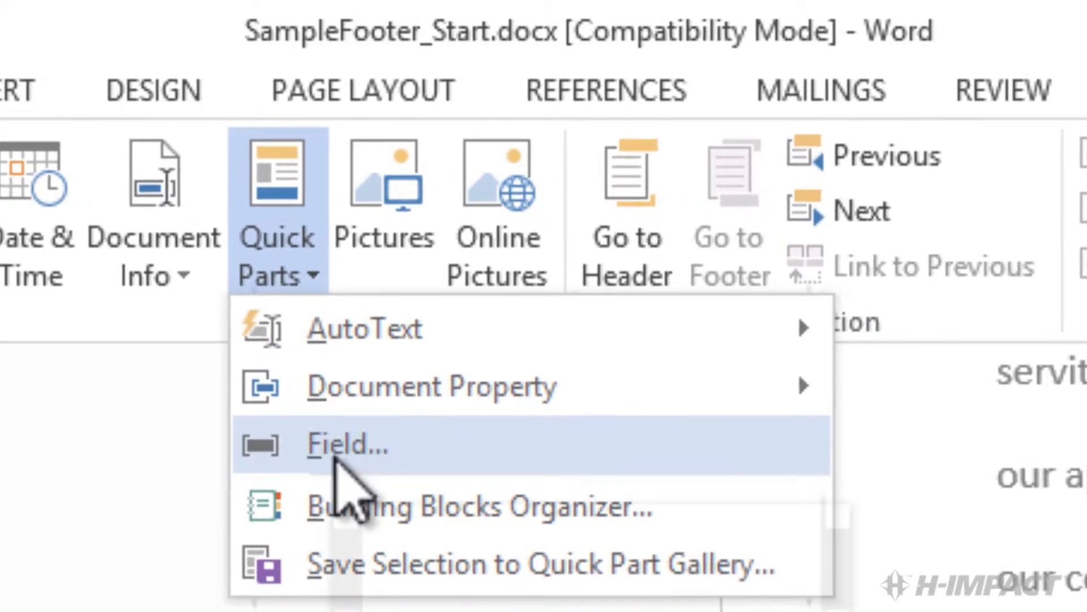
Insert a Page field into the first-page footer in place of the placeholder.
left_click(341, 449)
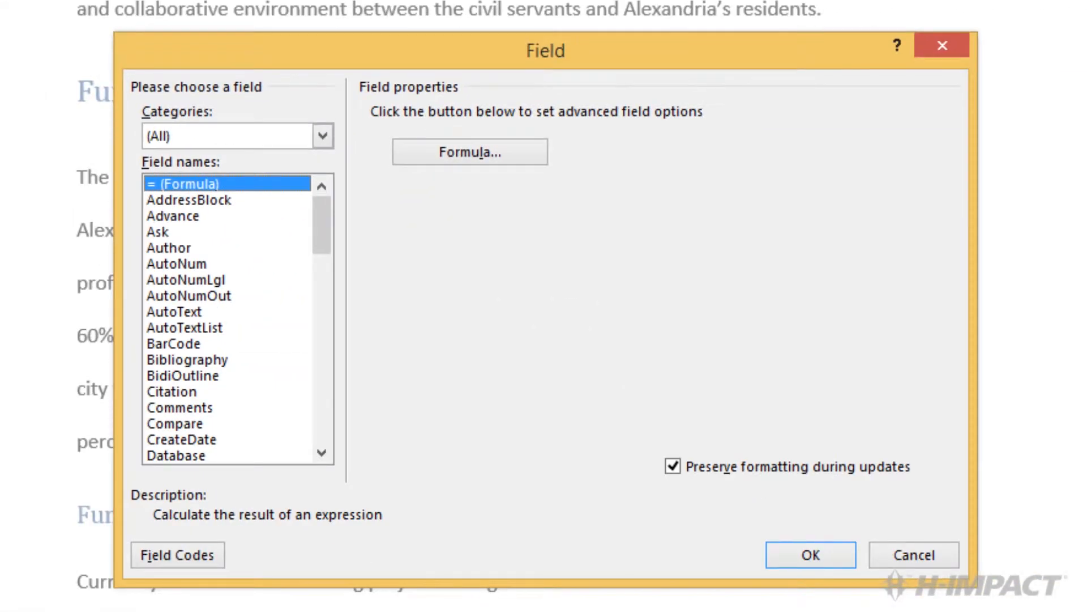
mouse_move(509, 88)
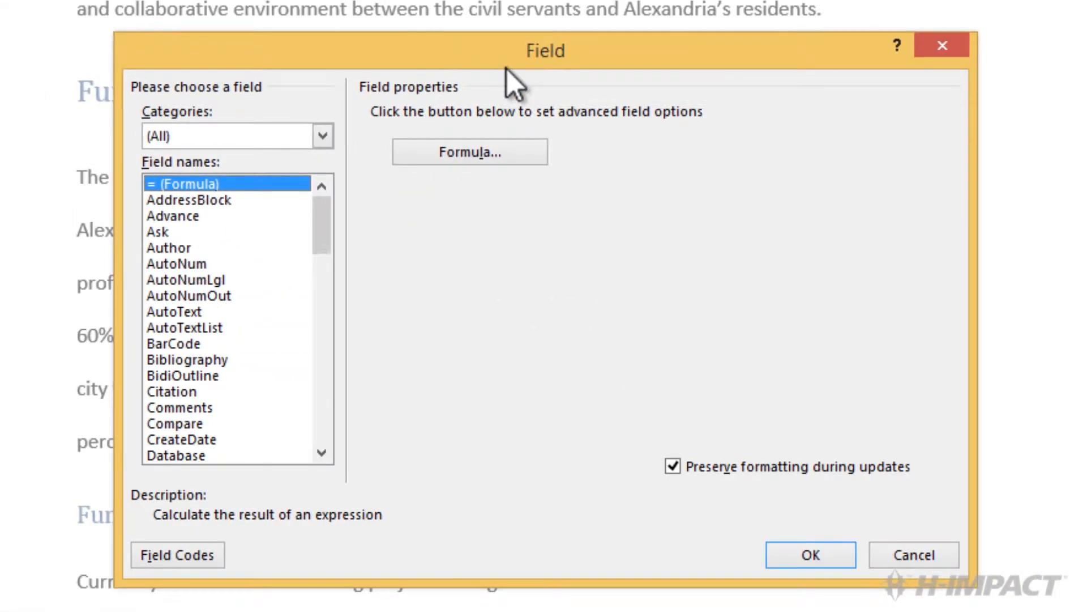
mouse_move(339, 260)
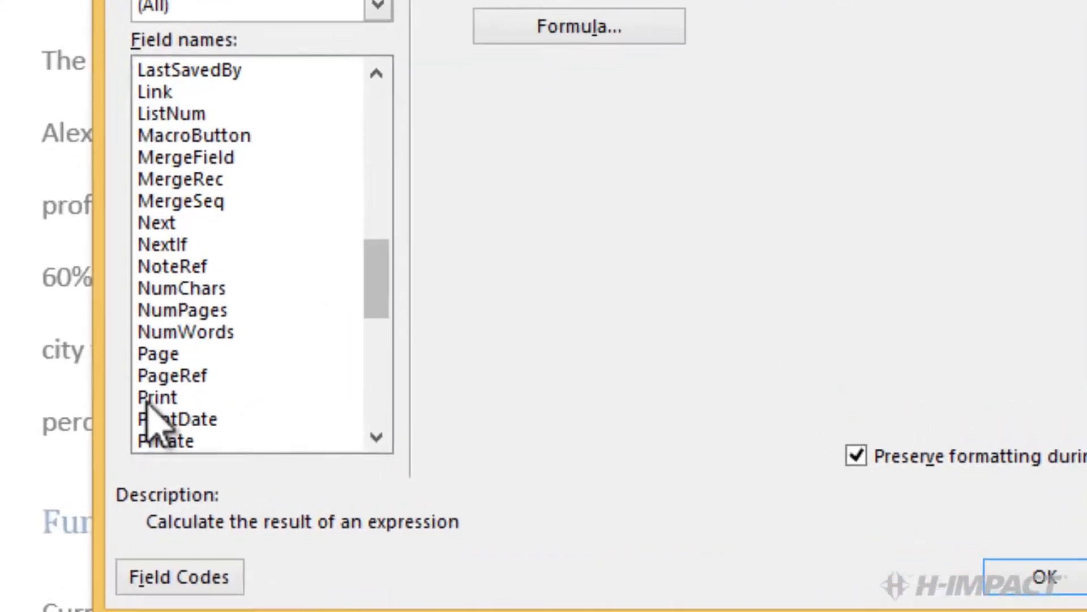
left_click(157, 354)
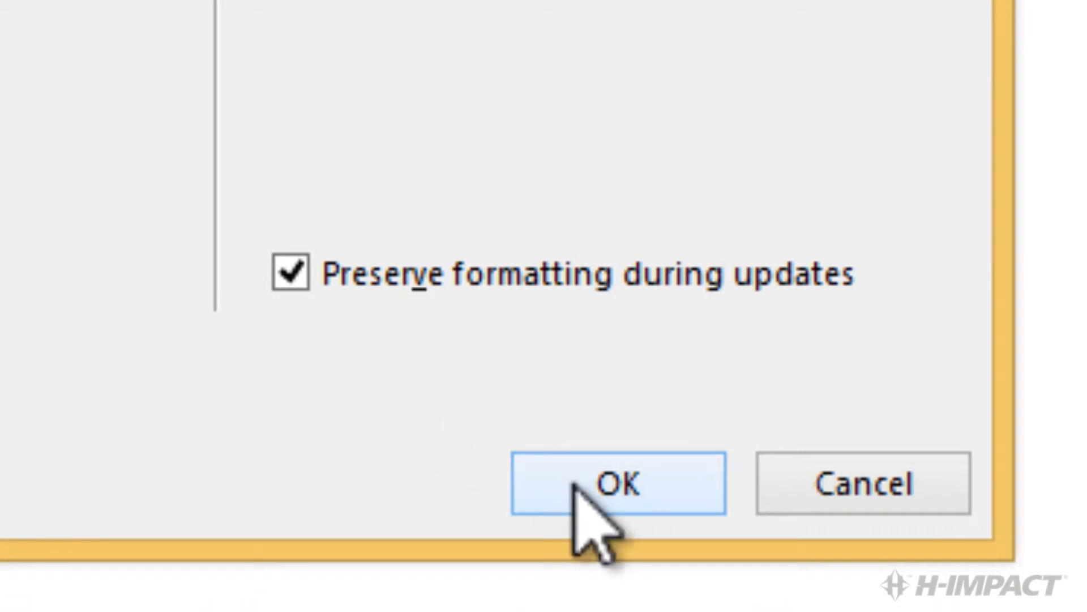
left_click(619, 485)
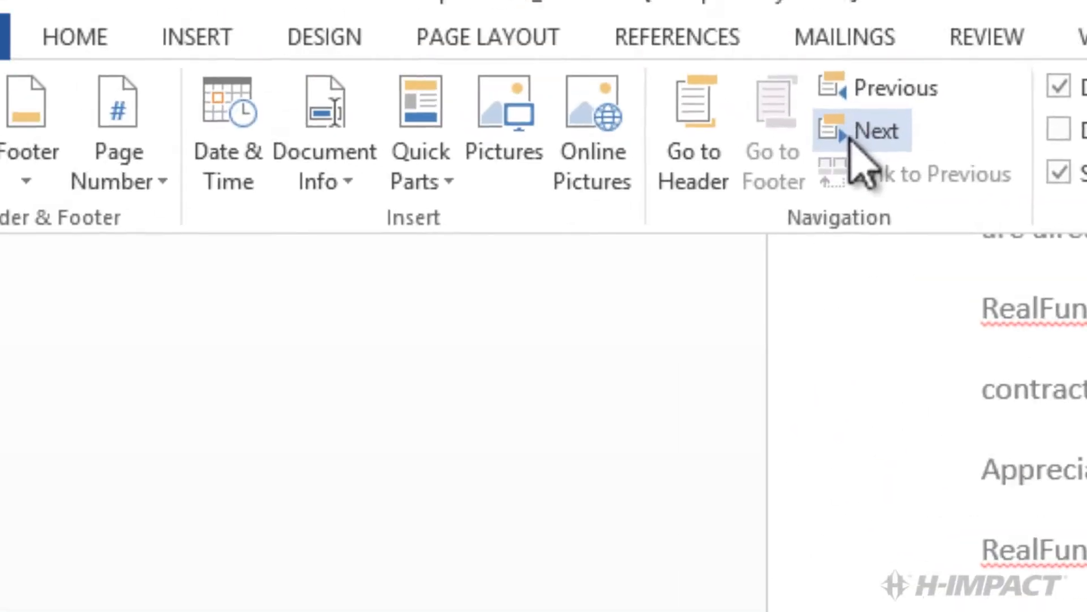
Move to the page 2 footer and insert the Project Appreciation document title.
left_click(228, 71)
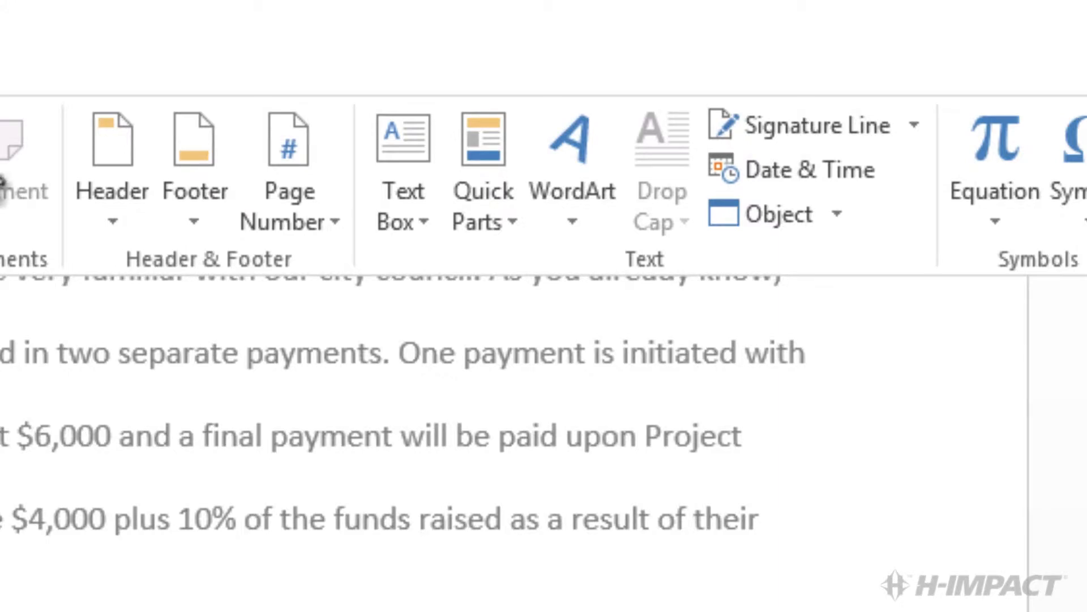
left_click(459, 57)
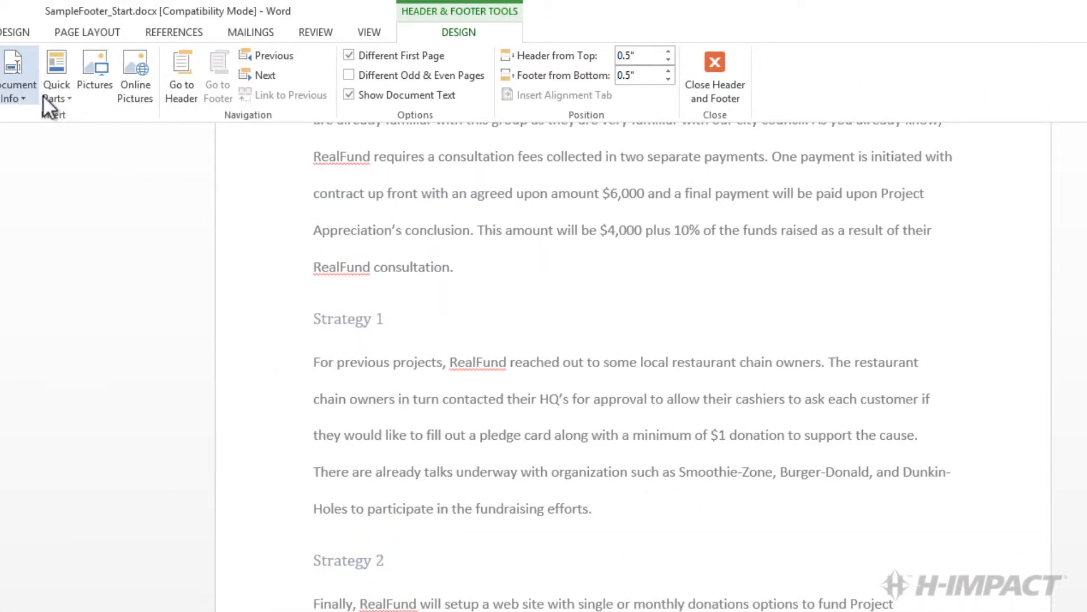
left_click(55, 76)
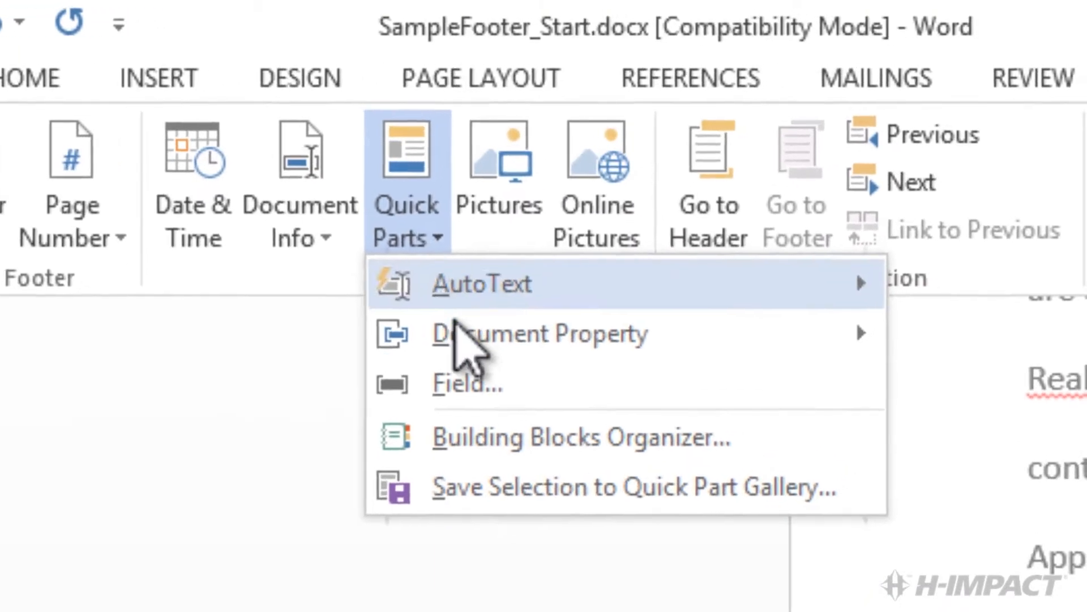
Insert a Page field after the title in the later pages' footer.
left_click(463, 383)
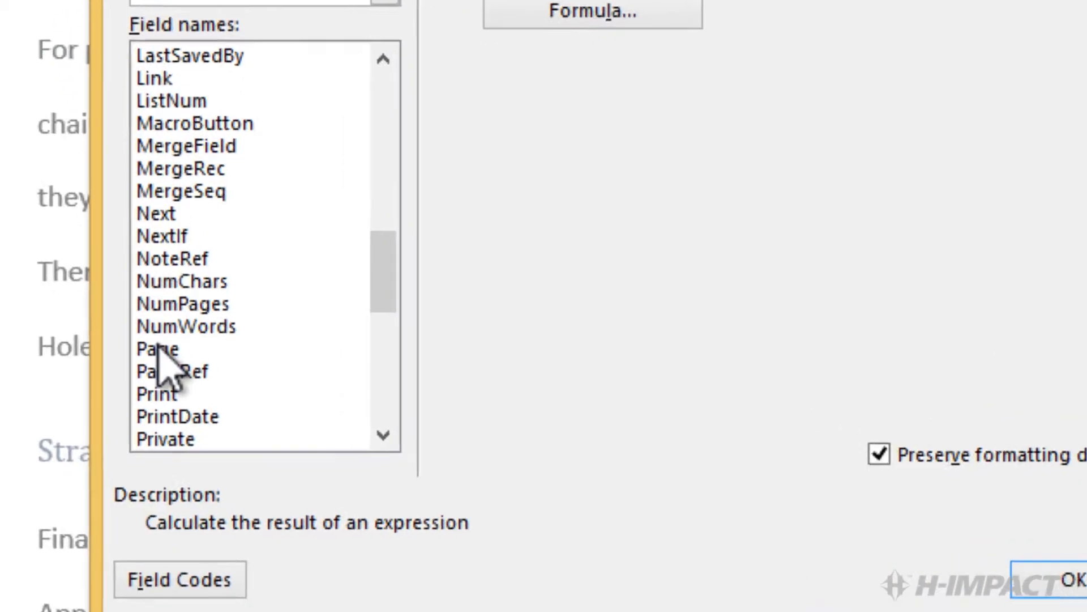
left_click(157, 350)
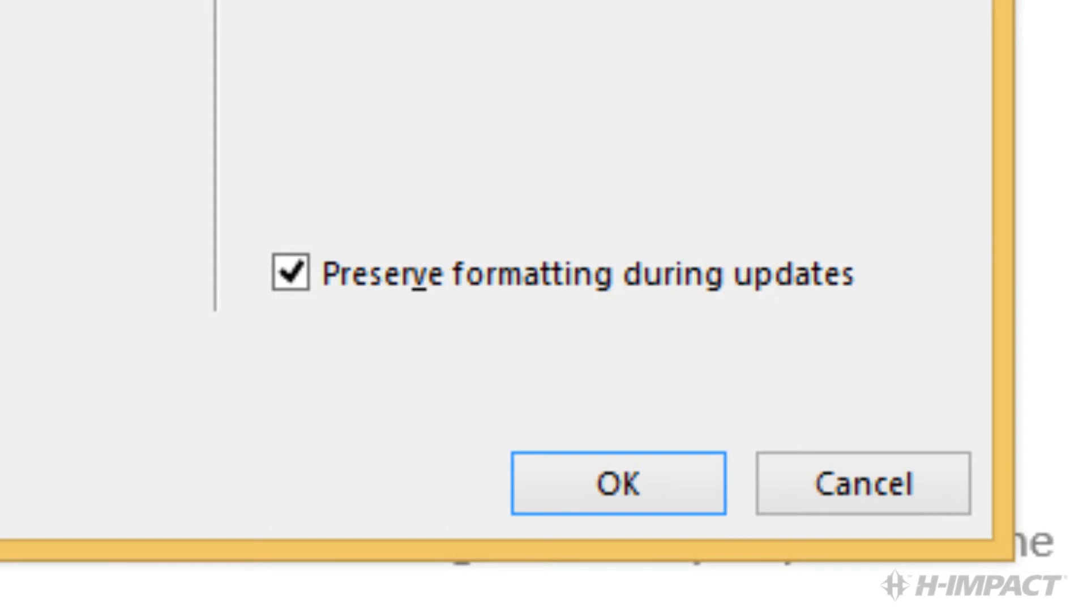
mouse_move(265, 285)
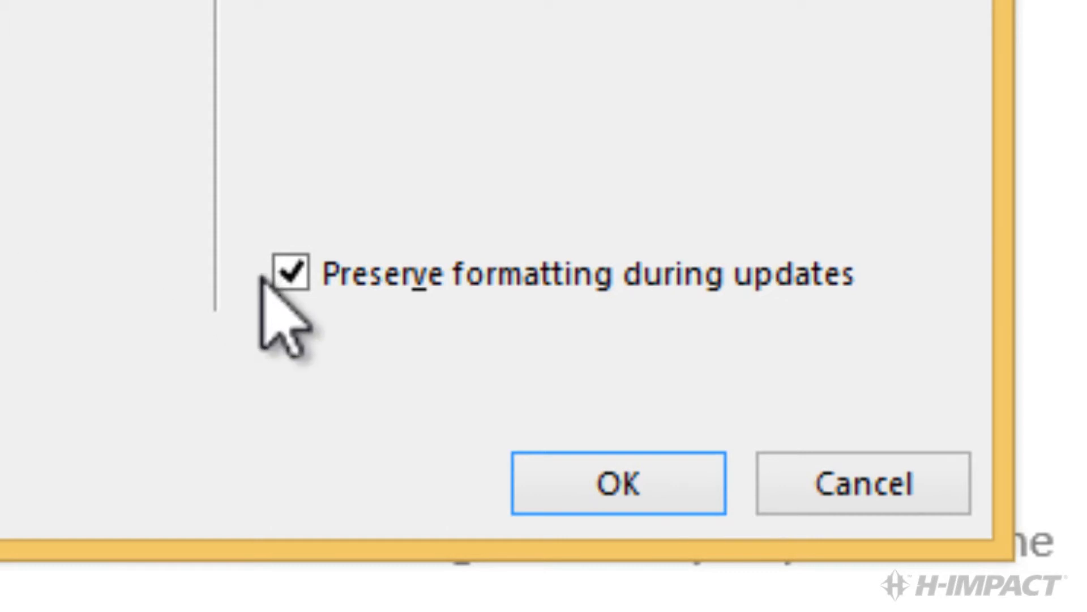
left_click(619, 485)
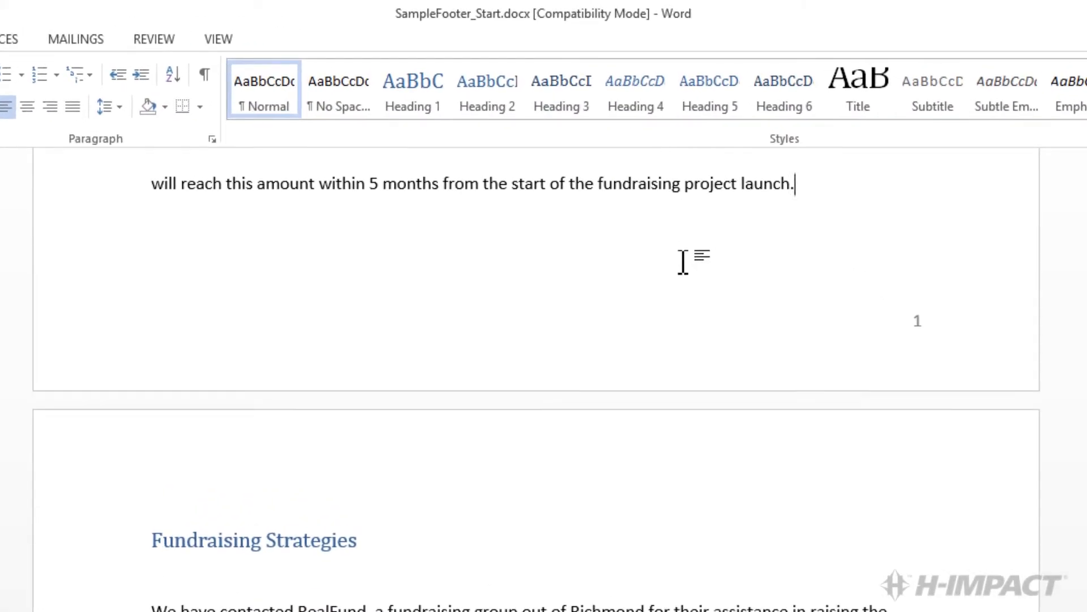
mouse_move(746, 267)
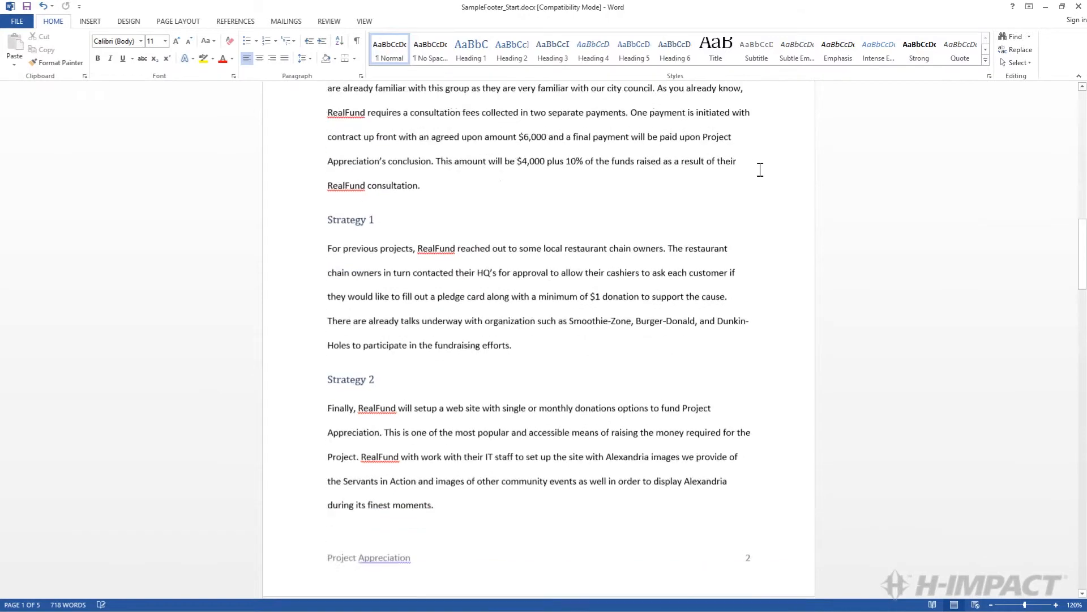
Scroll through the document to confirm footers read Project Appreciation with page numbers 2 and 3.
scroll("down", 3)
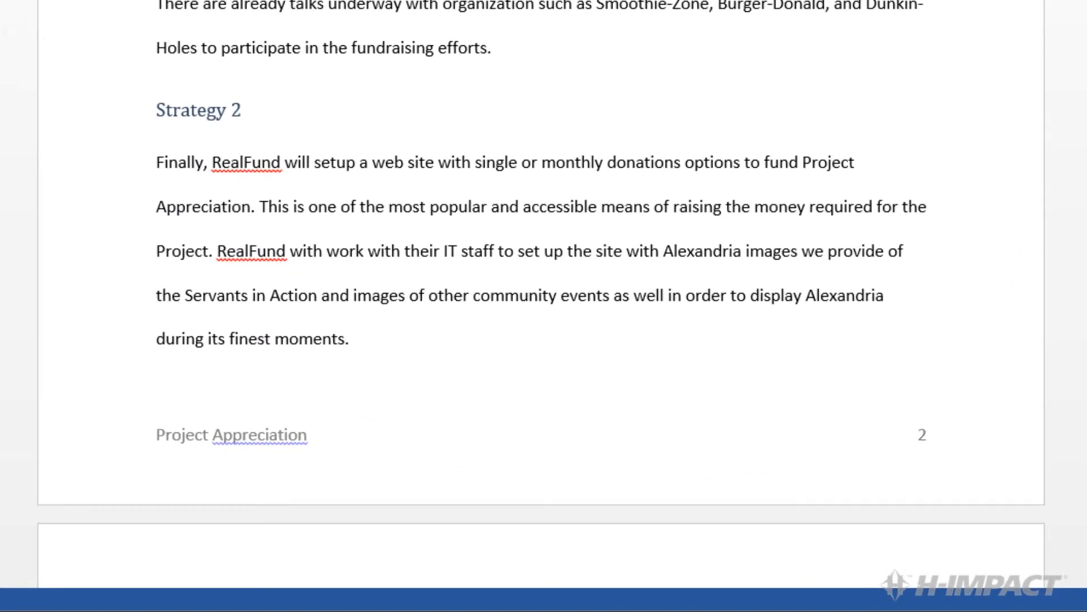
scroll("down", 3)
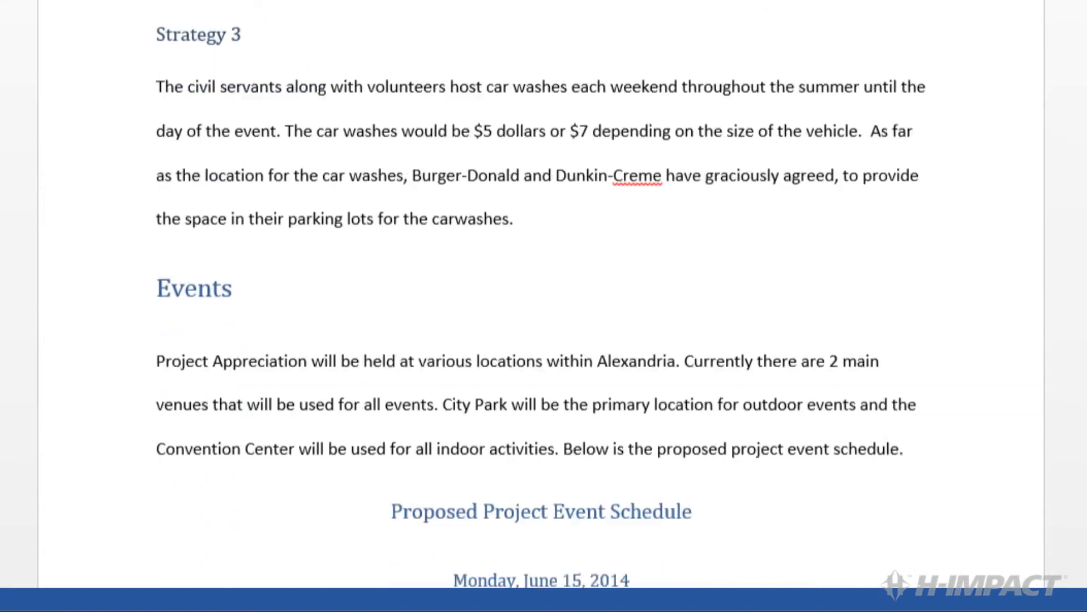
scroll("down", 3)
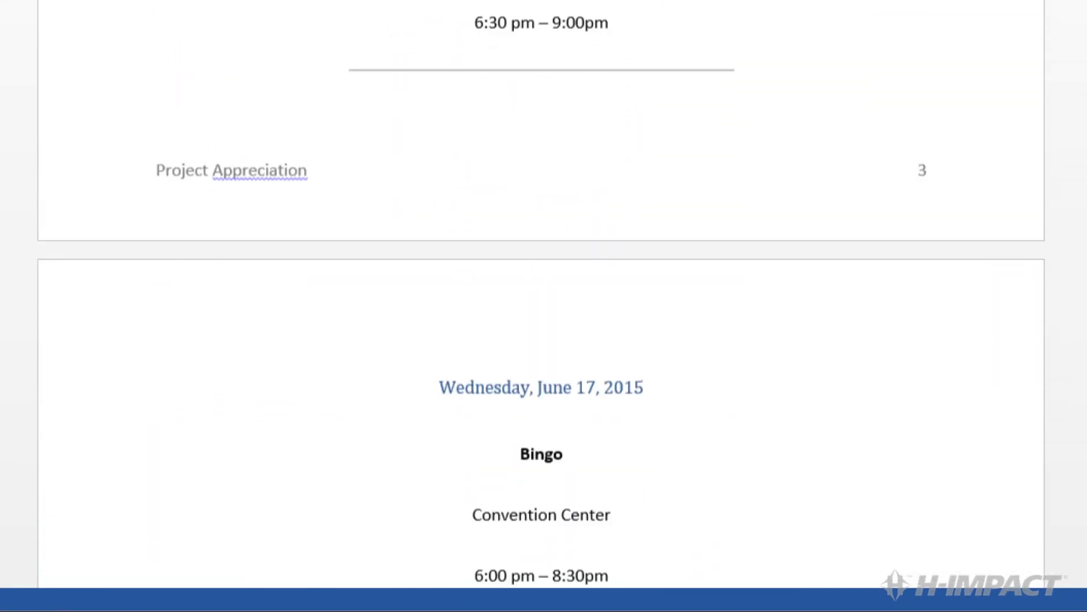
scroll("down", 3)
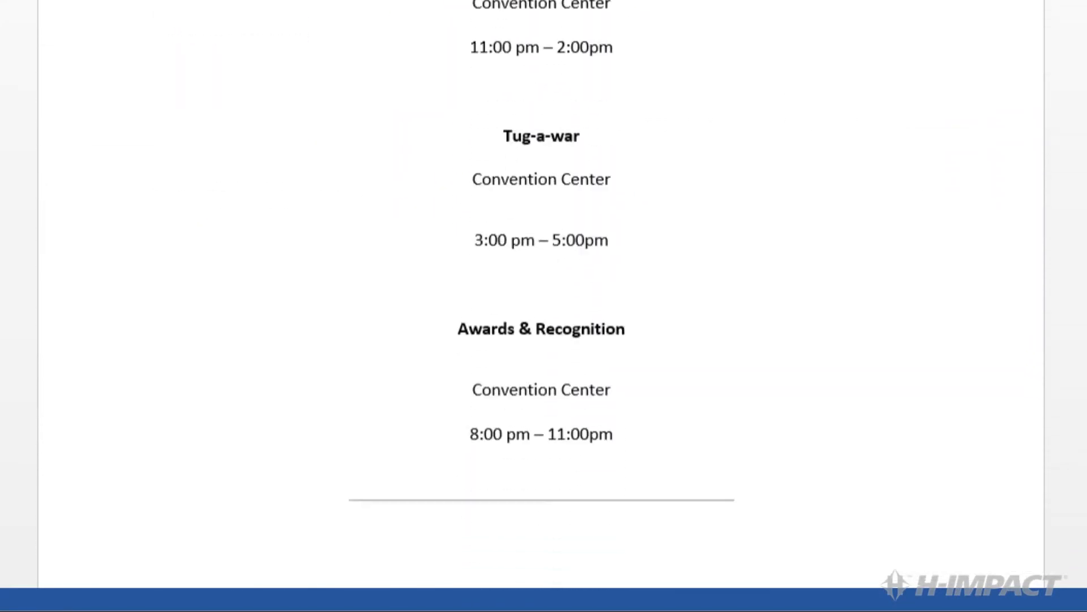